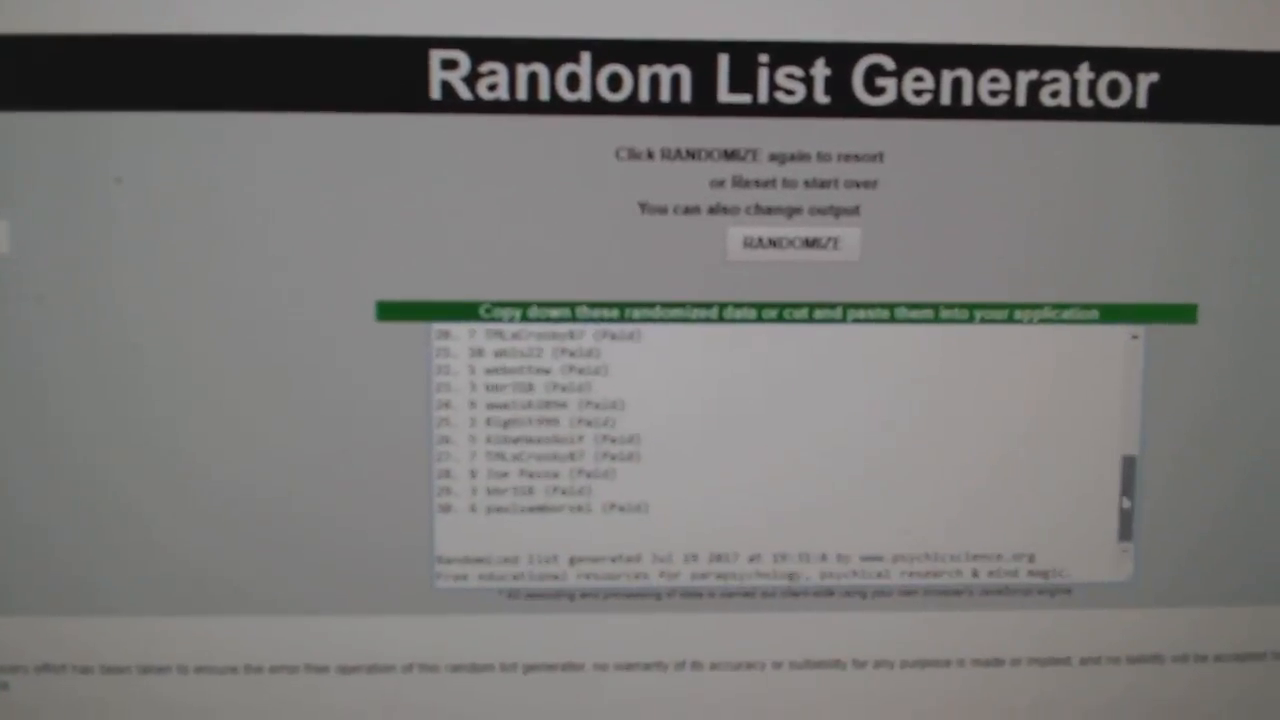
Reshuffle the 30 paid participants into a new random order with RANDOMIZE.
{"action": "left_click", "coordinate": [791, 243]}
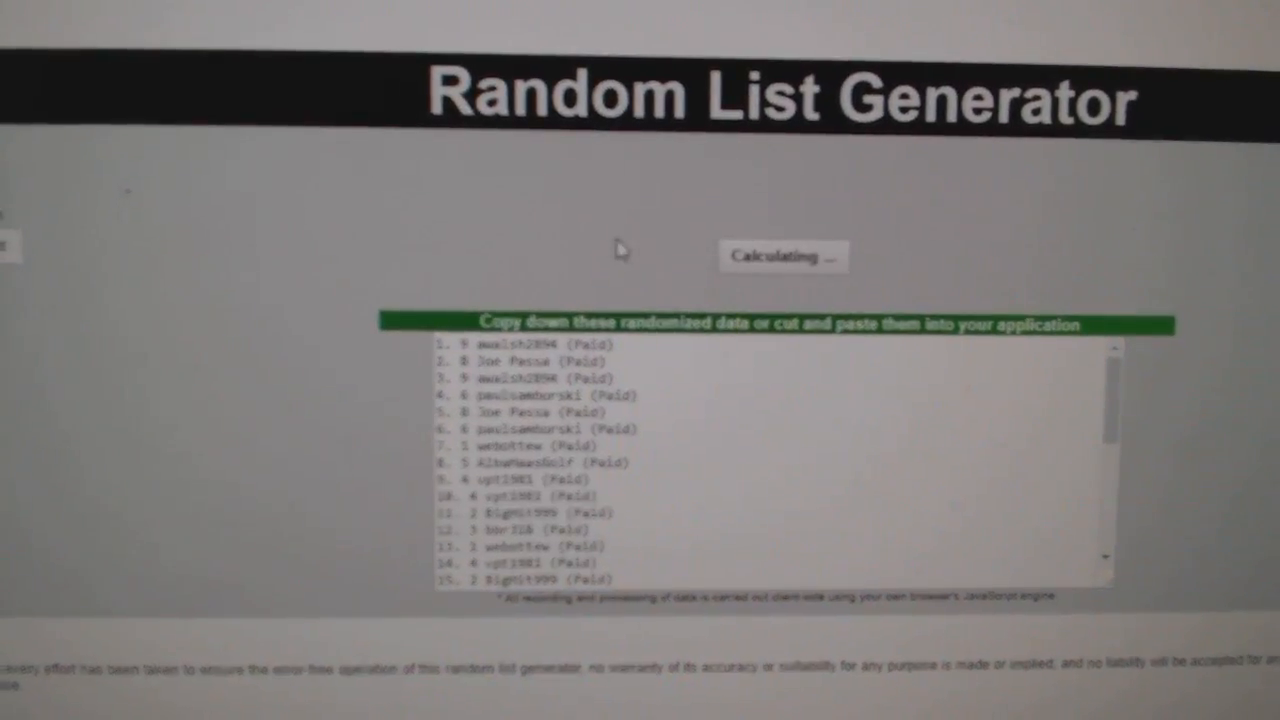
{"action": "left_click", "coordinate": [781, 256]}
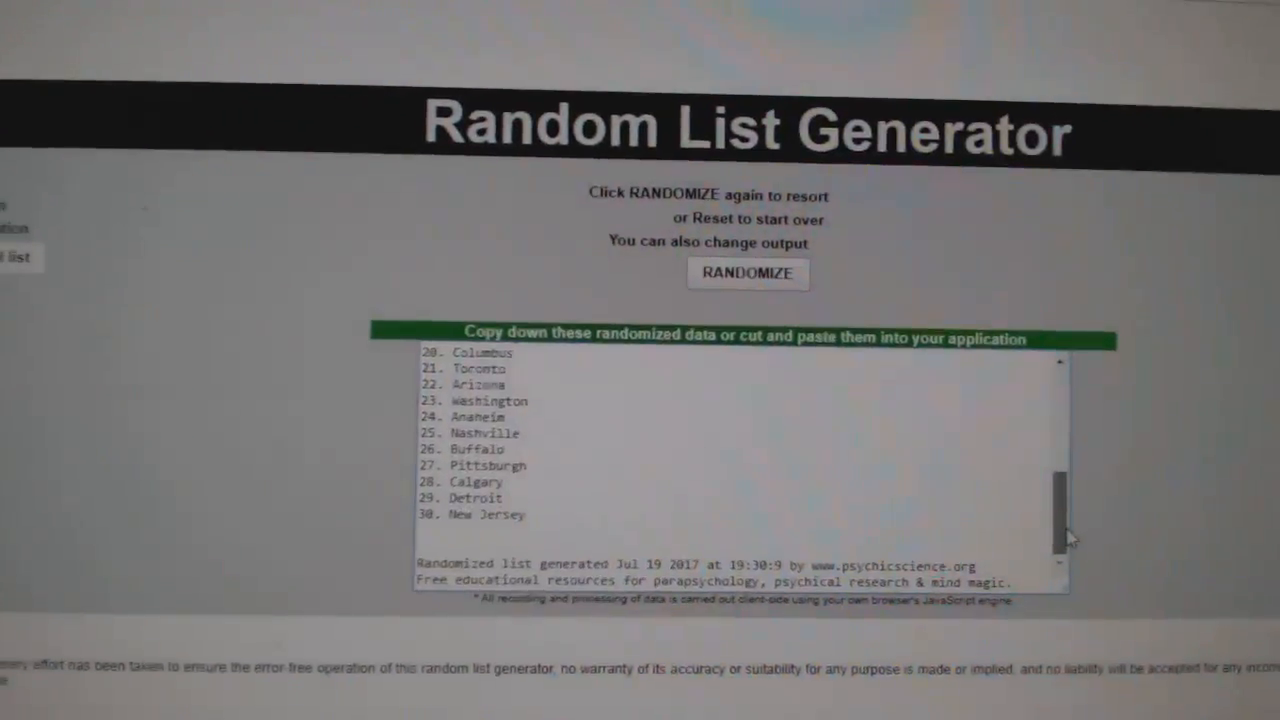
Randomize the list of 30 hockey team cities.
{"action": "left_click", "coordinate": [747, 273]}
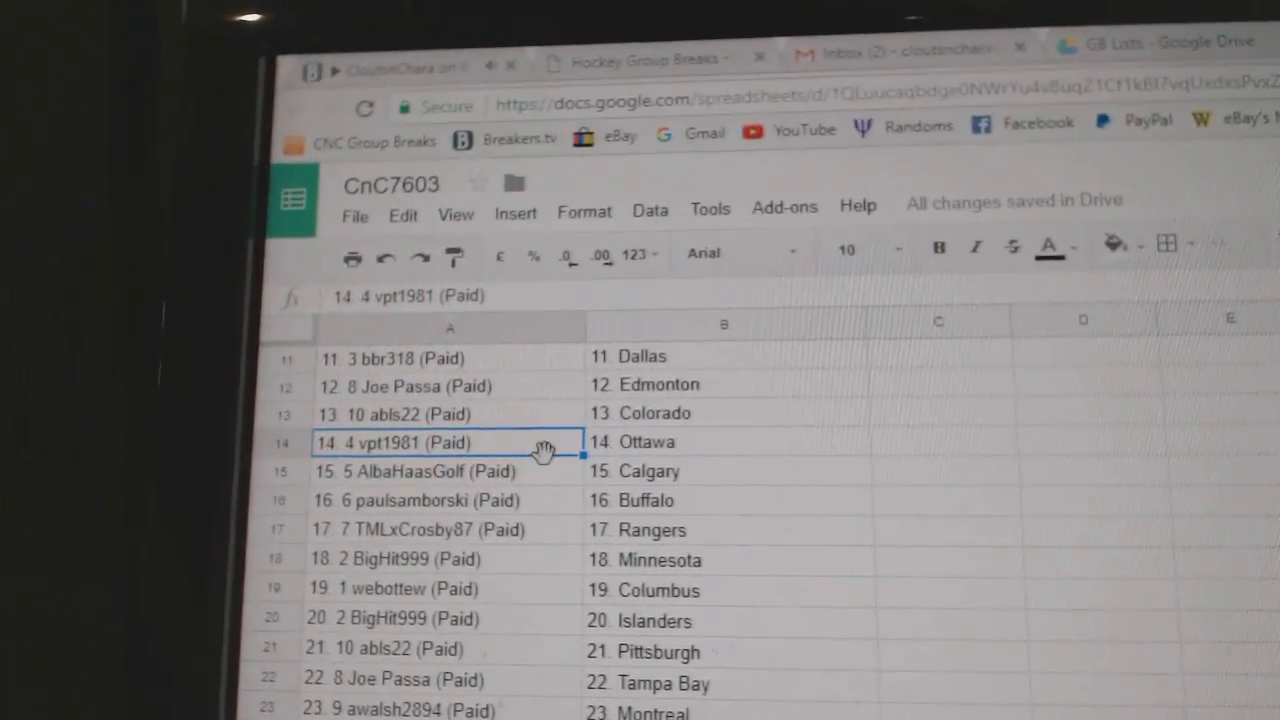
Review the participants paired with Ottawa, Minnesota, Montreal and Washington in CnC7603.
{"action": "left_click", "coordinate": [440, 497]}
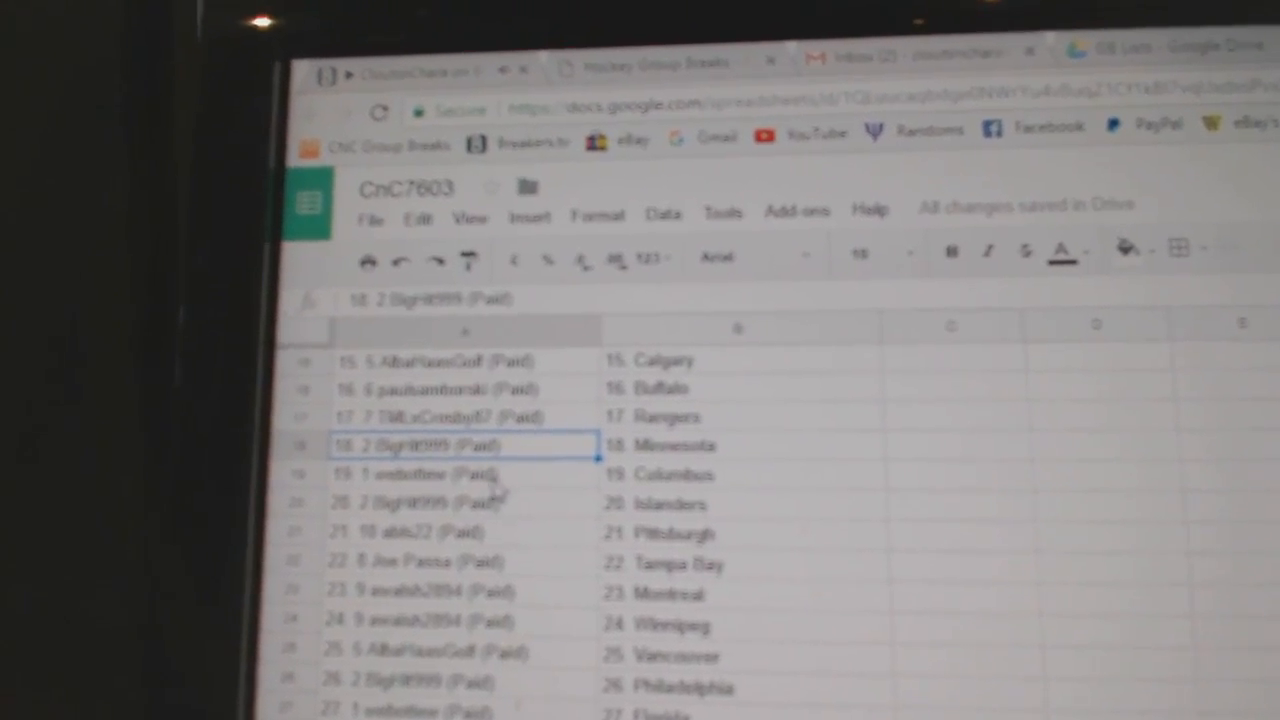
{"action": "left_click", "coordinate": [460, 461]}
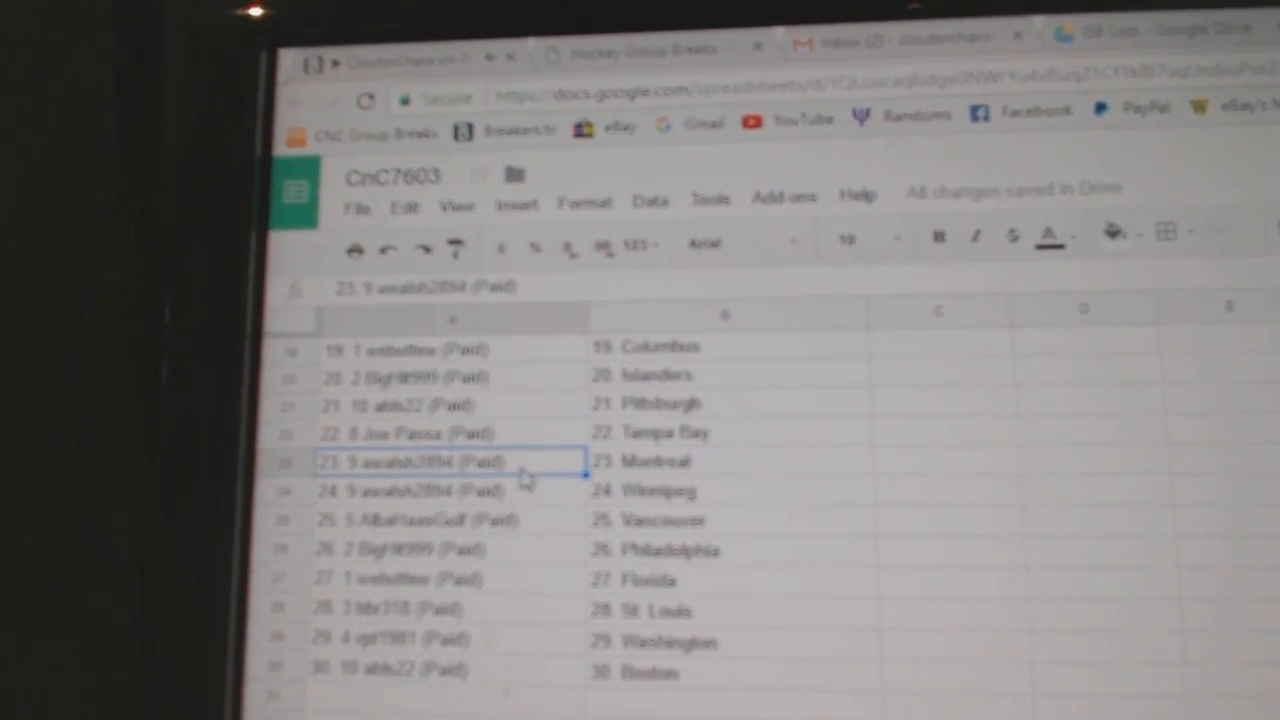
{"action": "left_click", "coordinate": [440, 442]}
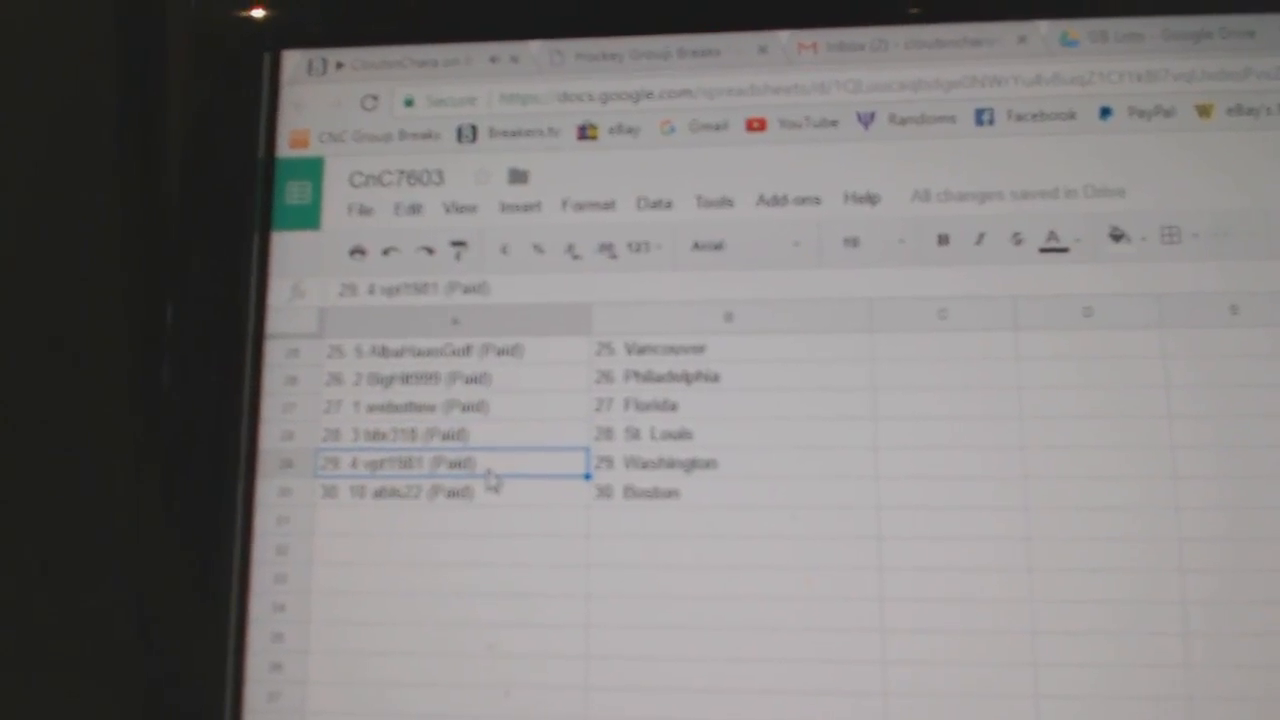
{"action": "left_click", "coordinate": [440, 488]}
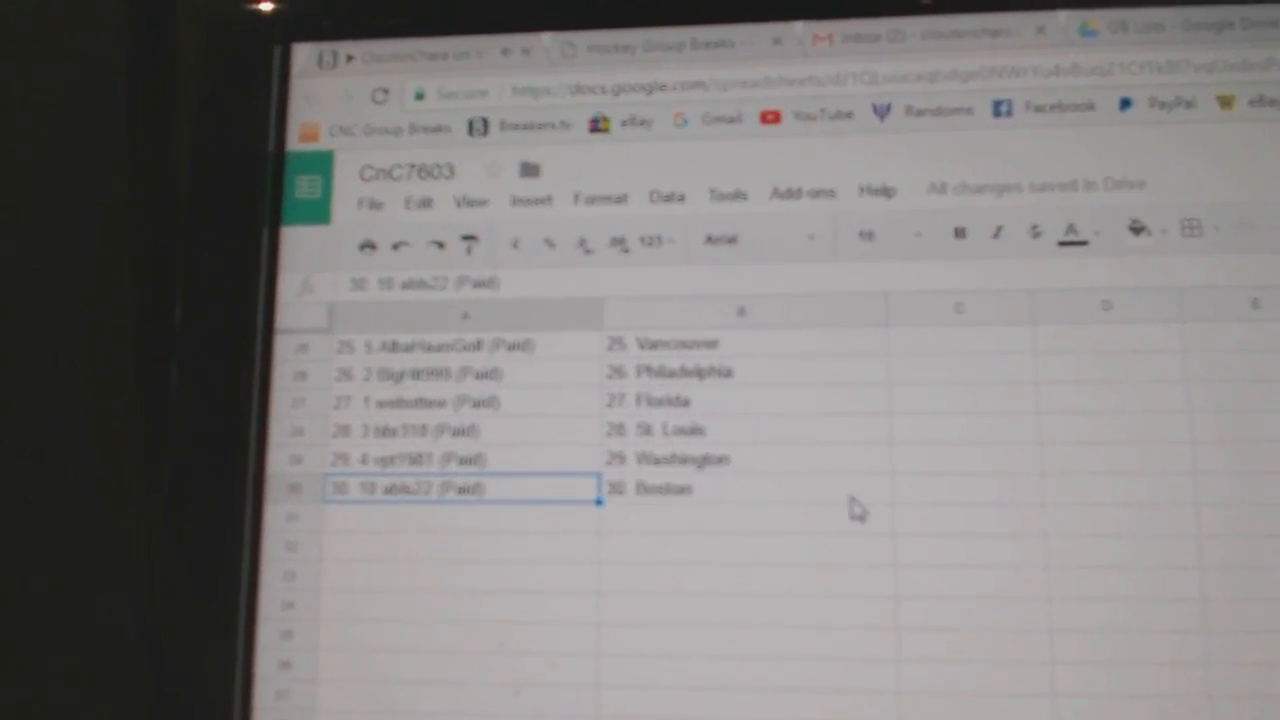